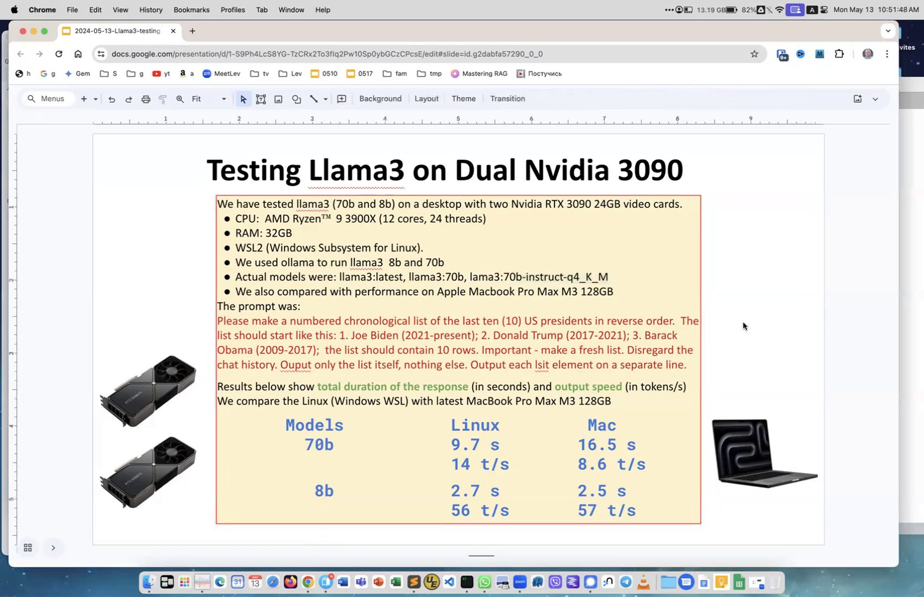
mouse_move(622, 255)
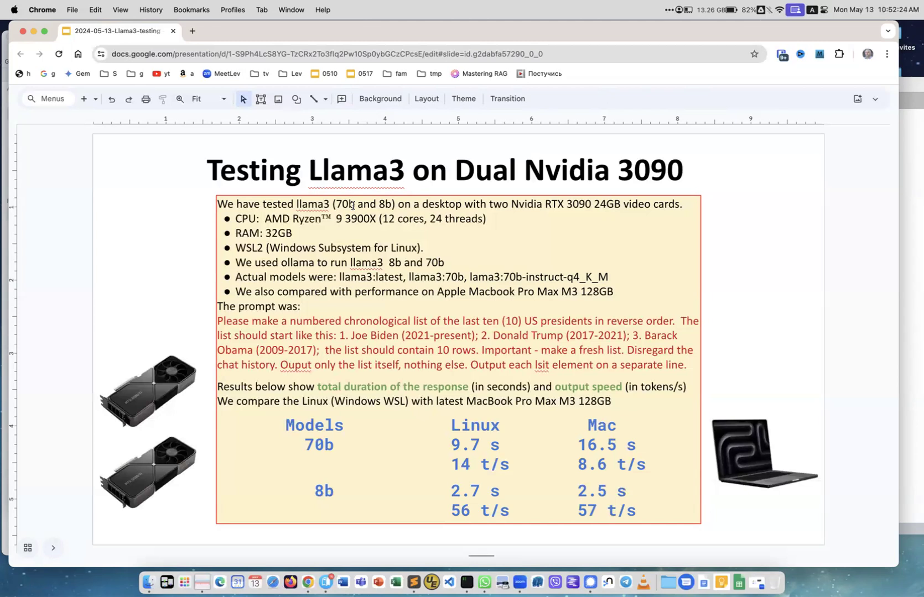
mouse_move(376, 171)
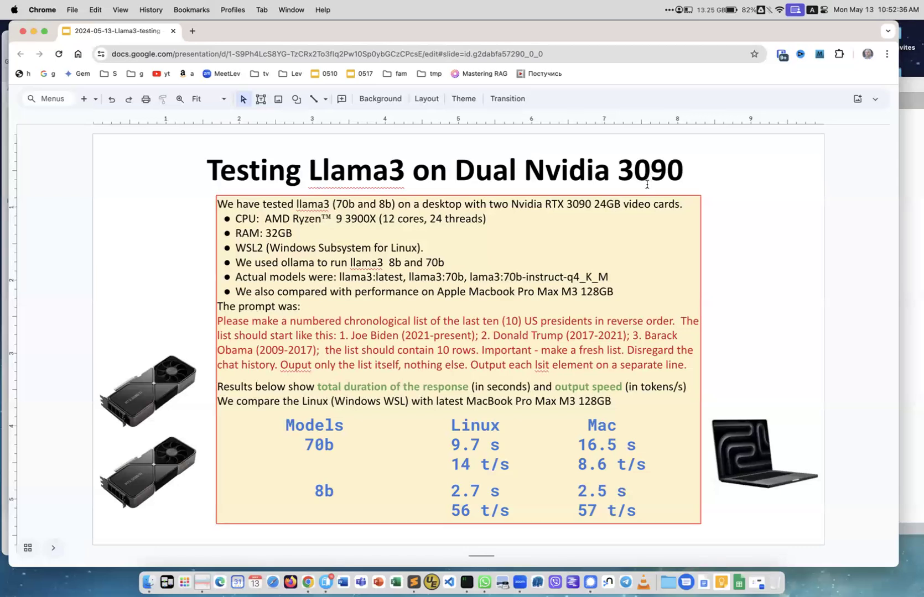
mouse_move(640, 232)
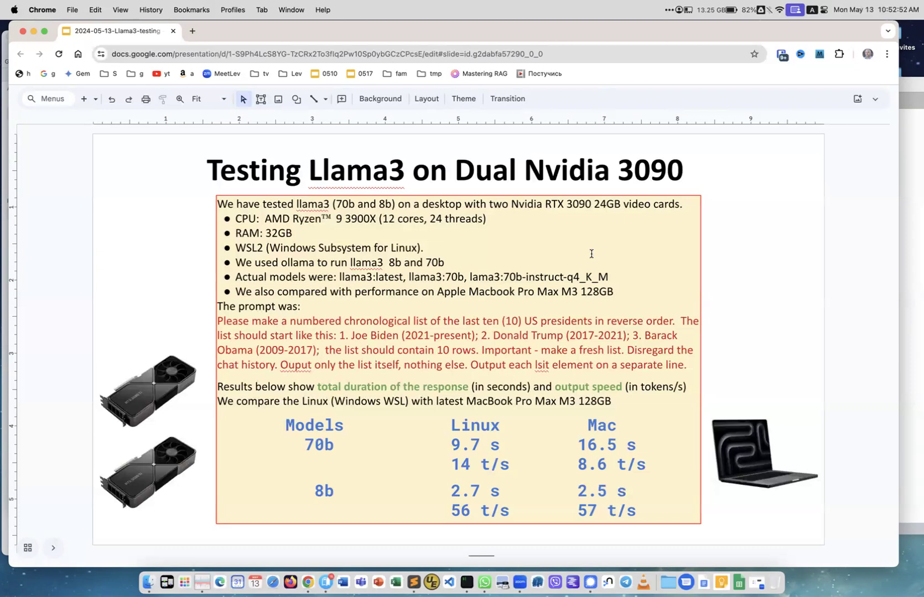
mouse_move(480, 233)
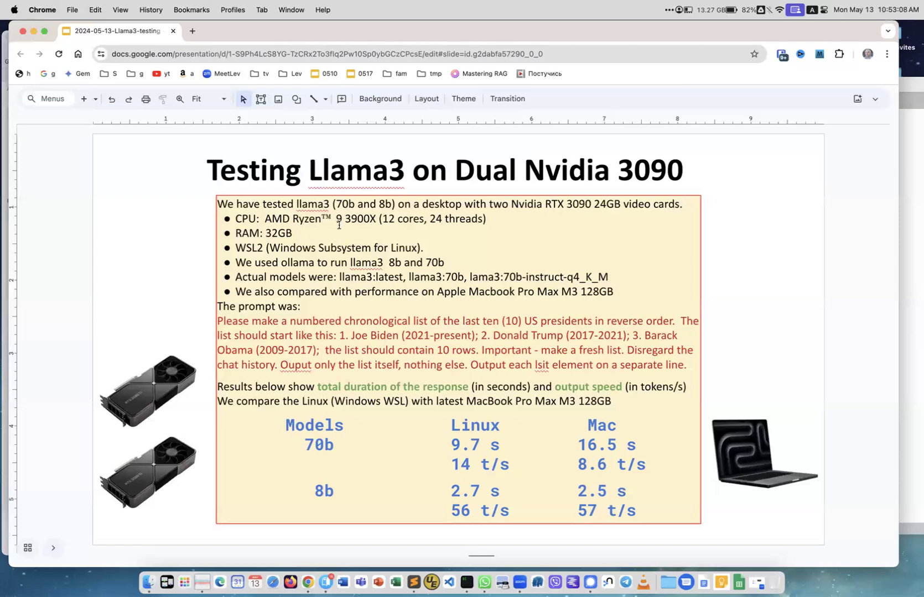
mouse_move(435, 223)
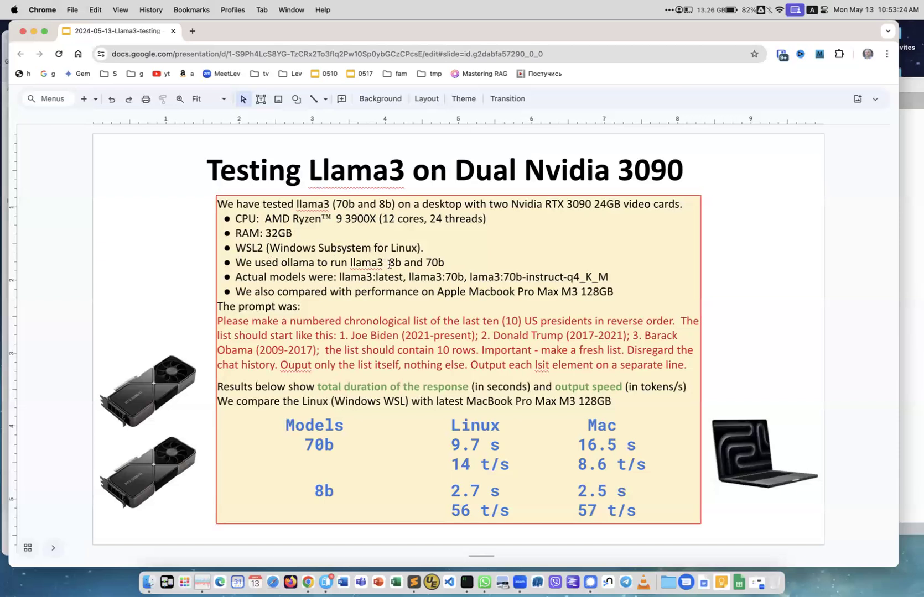
mouse_move(446, 253)
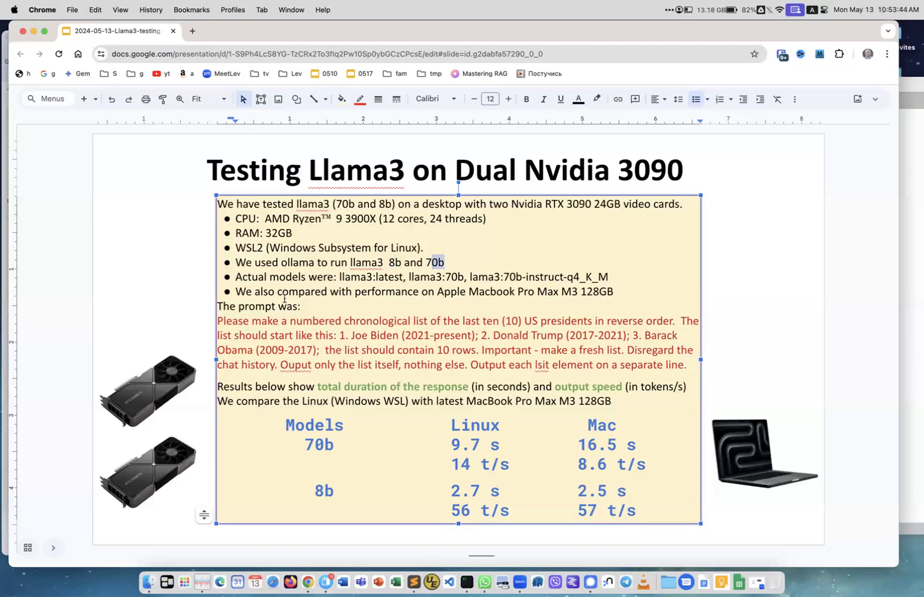
mouse_move(496, 306)
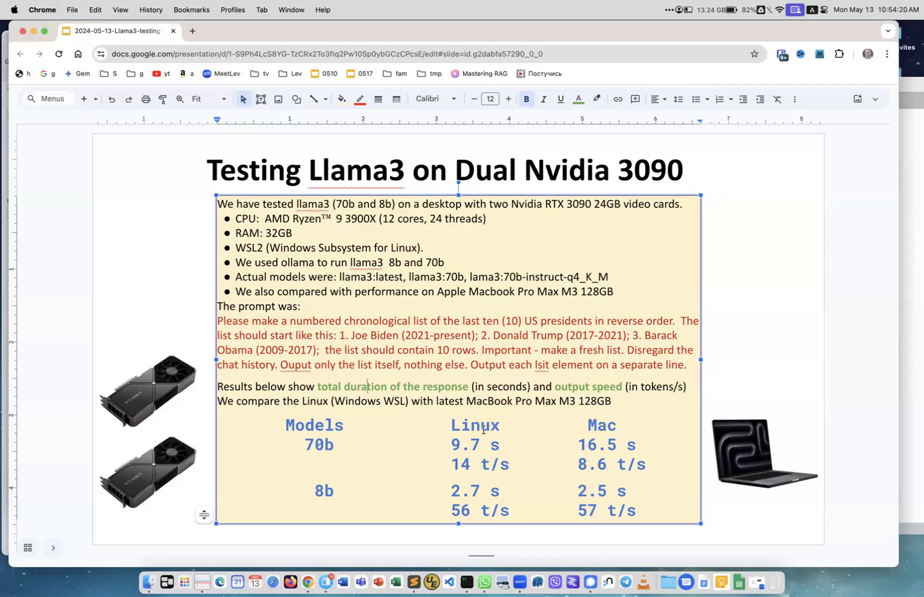
double_click(475, 425)
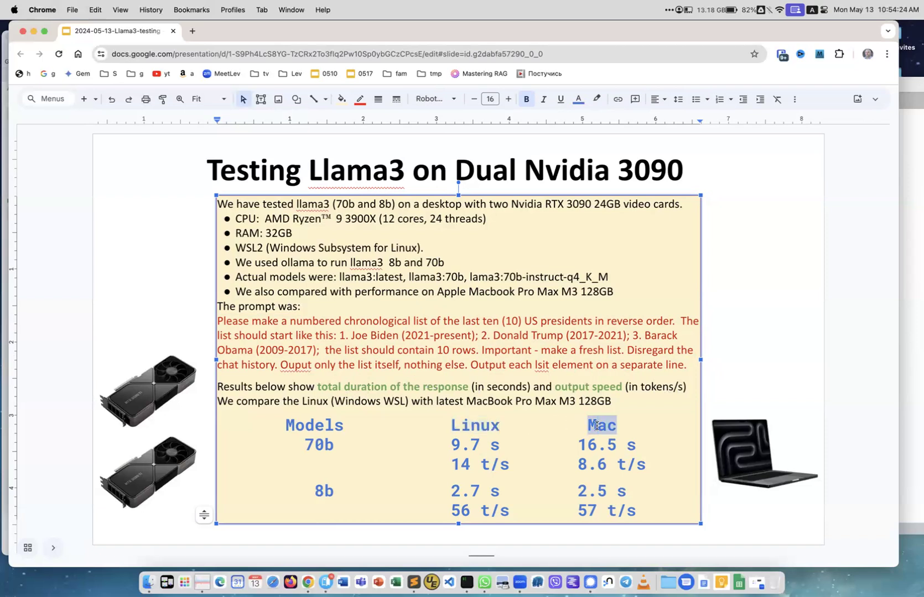
double_click(318, 445)
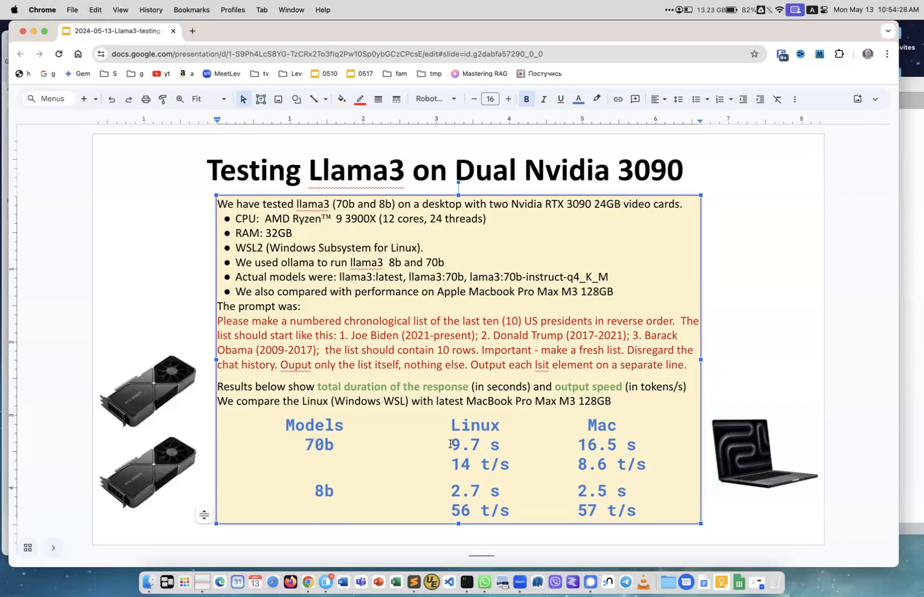
double_click(473, 444)
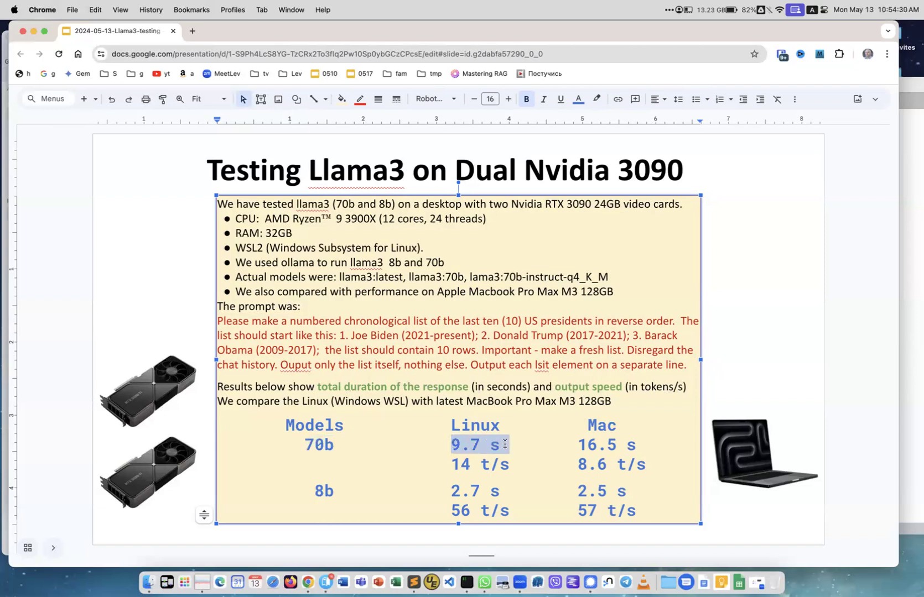
left_click(597, 445)
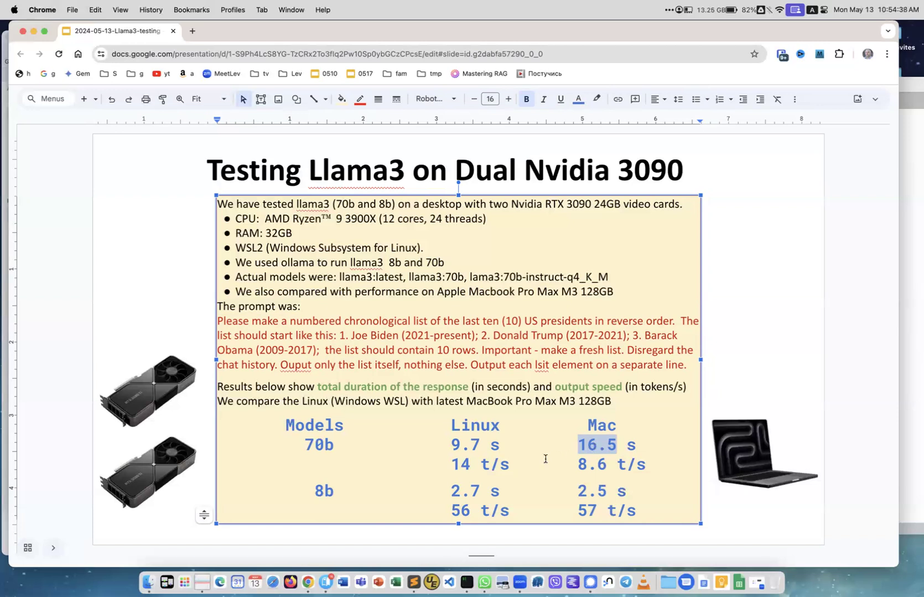
double_click(480, 465)
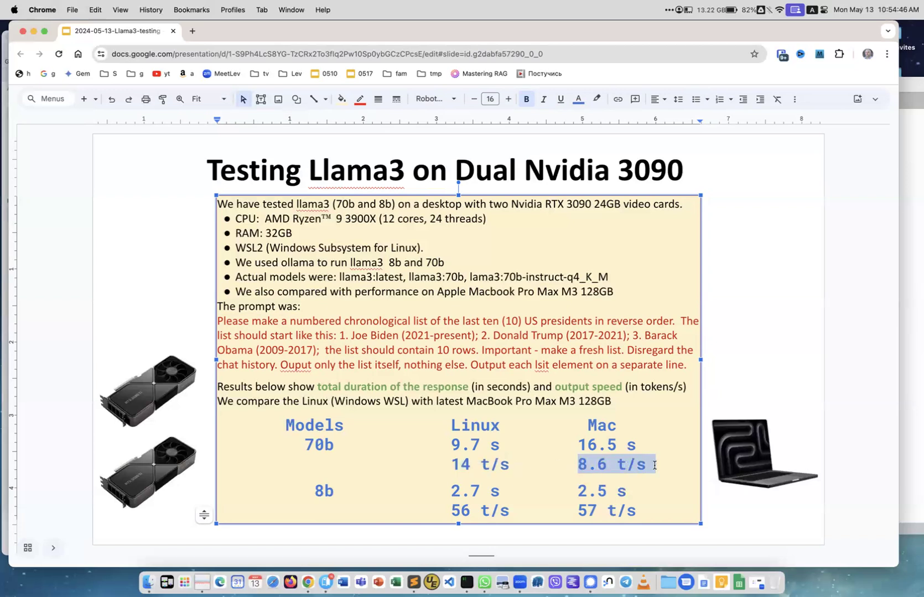
left_click(314, 491)
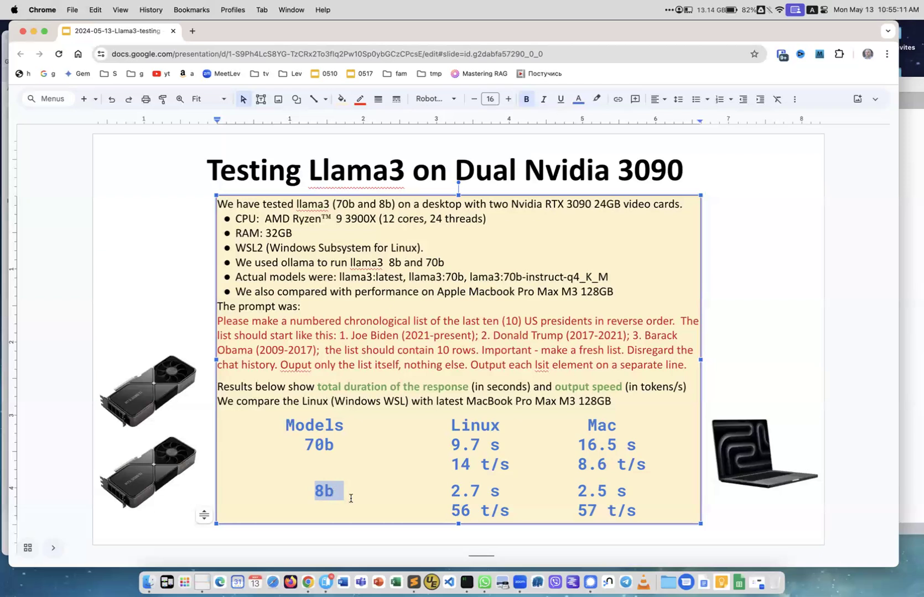
double_click(318, 445)
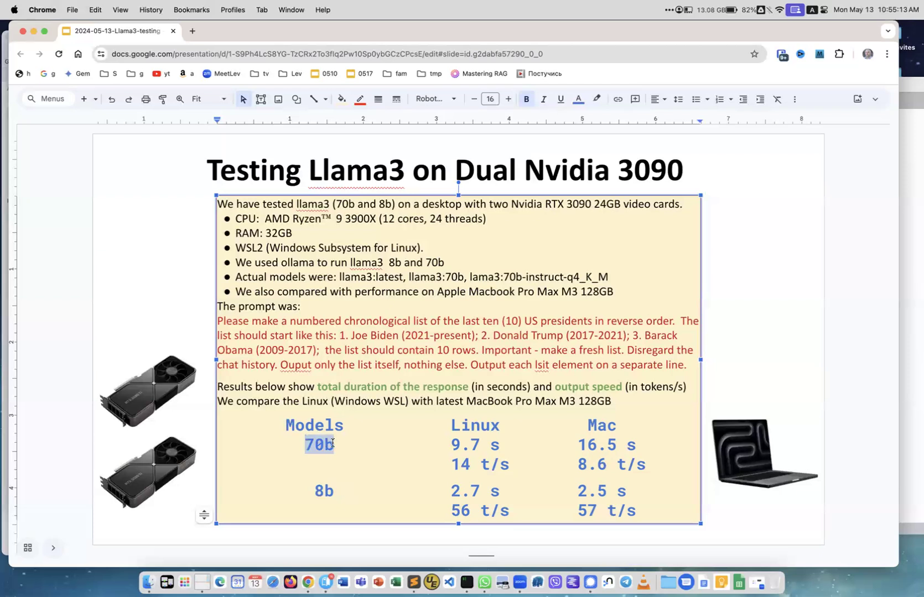
mouse_move(376, 472)
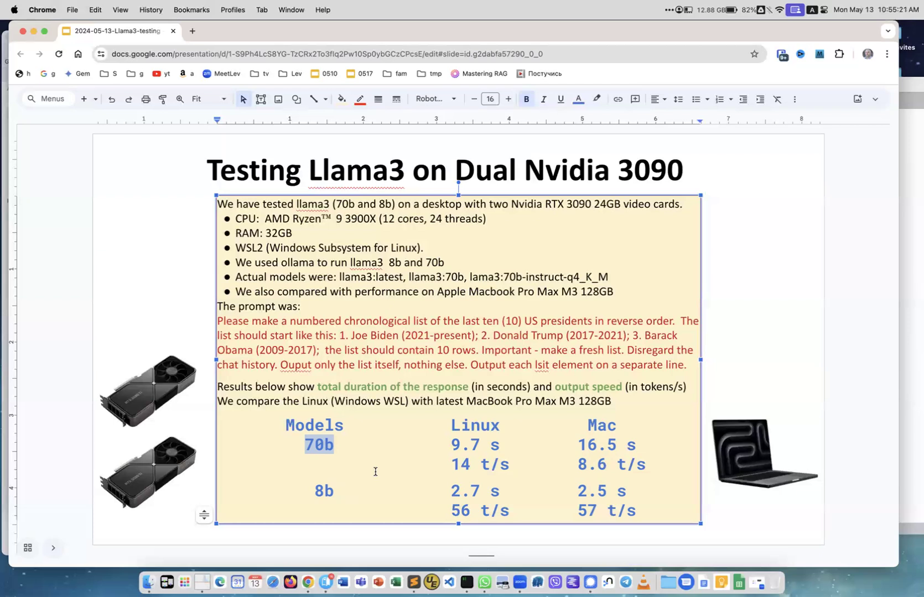
left_click(264, 484)
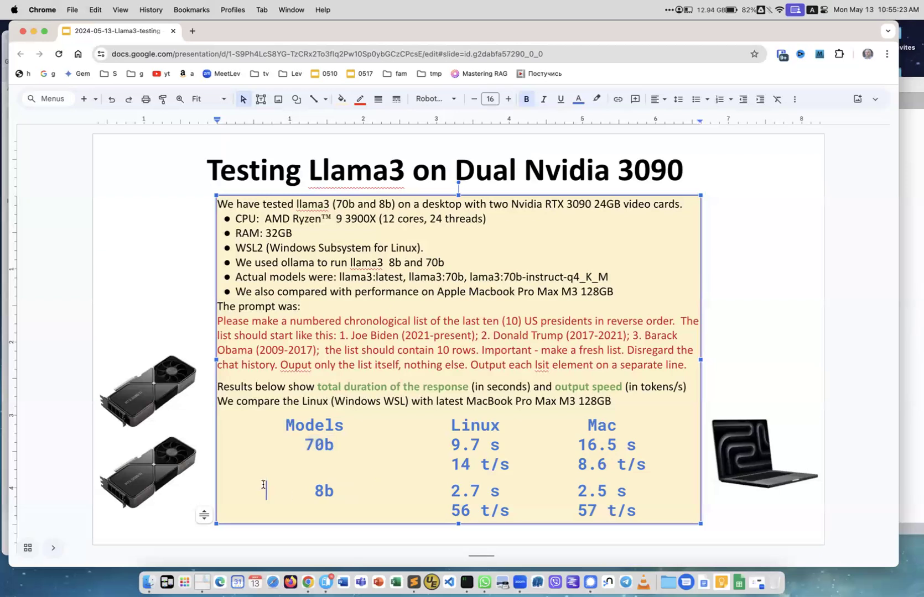